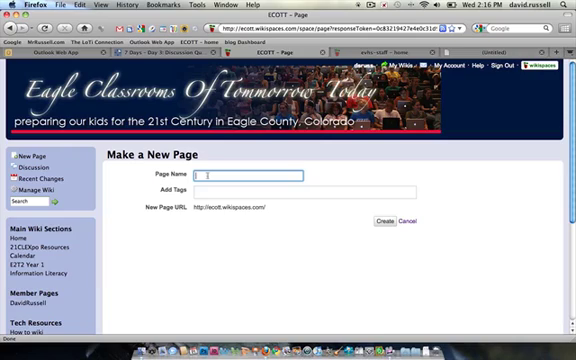
Enter 'JohnDoe' as the page name and add the tag 'member'
type("JohnDoe")
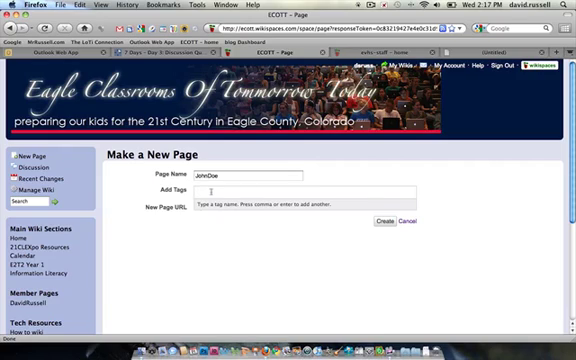
type("member")
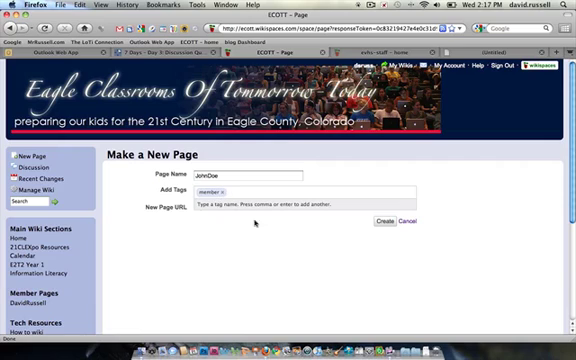
Create the JohnDoe page and replace its placeholder with 'Hello World this is my first wikipage'
left_click(383, 221)
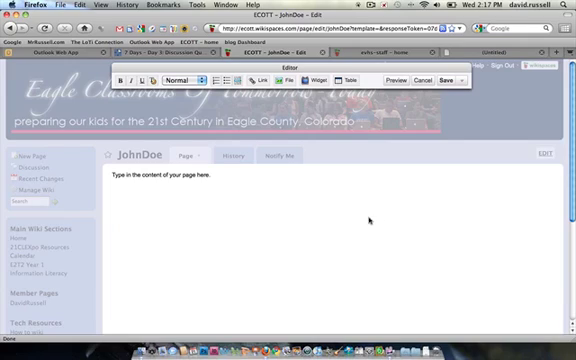
mouse_move(367, 220)
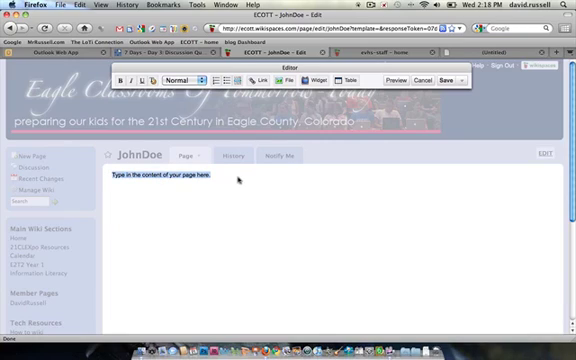
triple_click(165, 186)
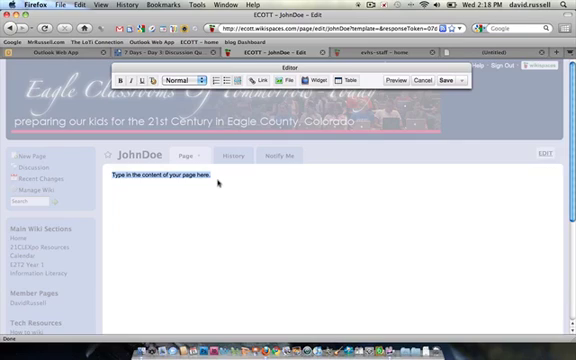
type("Hello World")
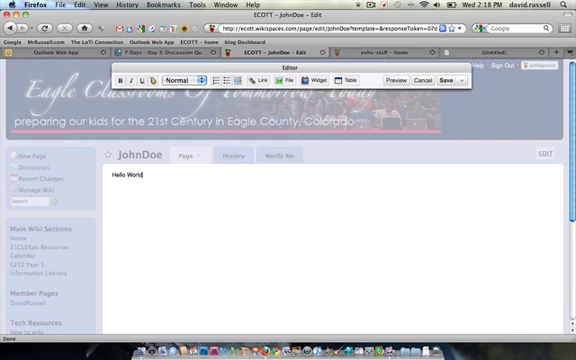
type("this is my")
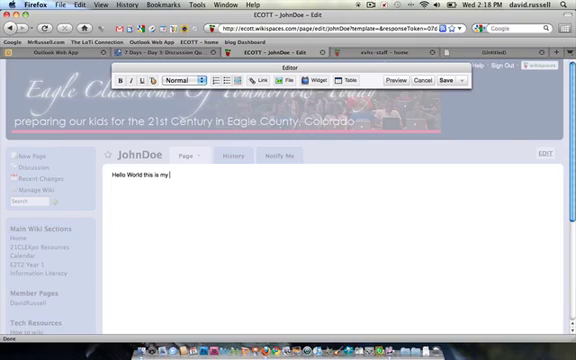
type("first wiki")
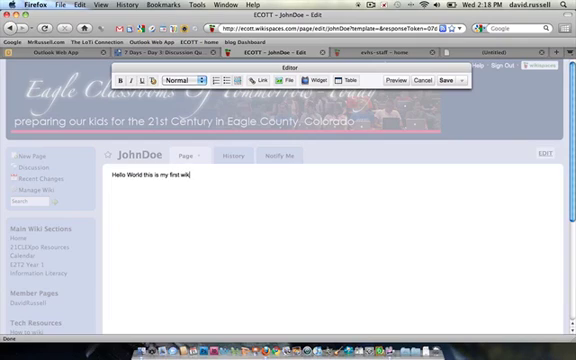
type("page")
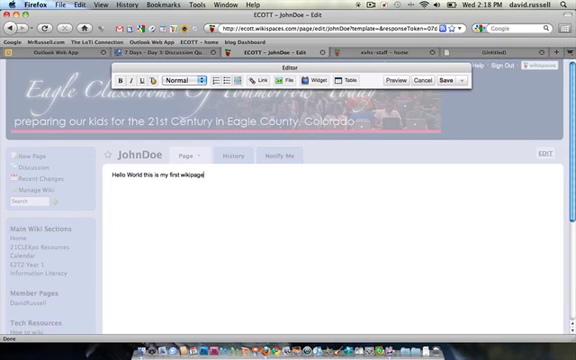
type("\" \"")
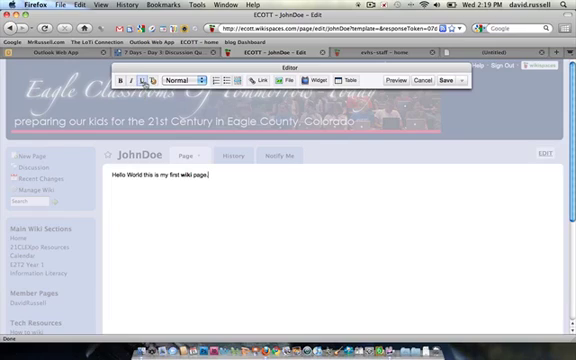
mouse_move(150, 79)
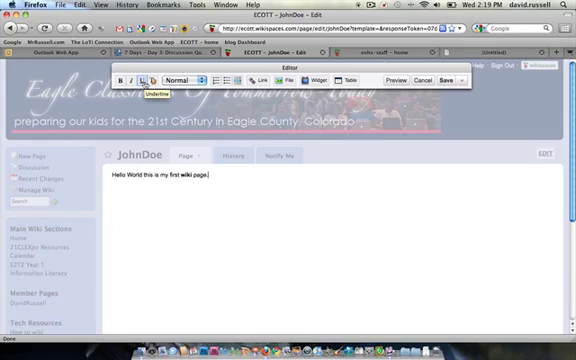
mouse_move(184, 108)
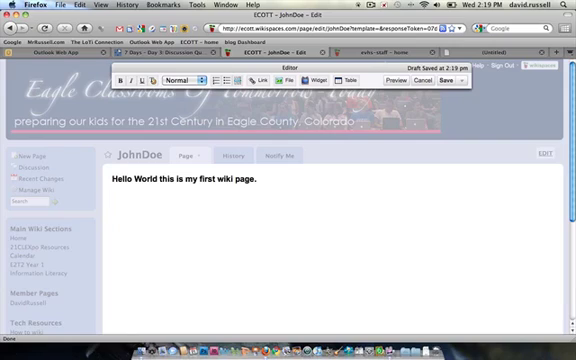
Remove the stray test typing and write 'Here is some text.' as the second line
type("asdfasdf")
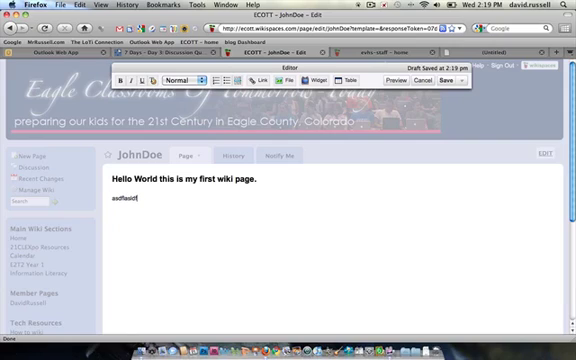
type(";k")
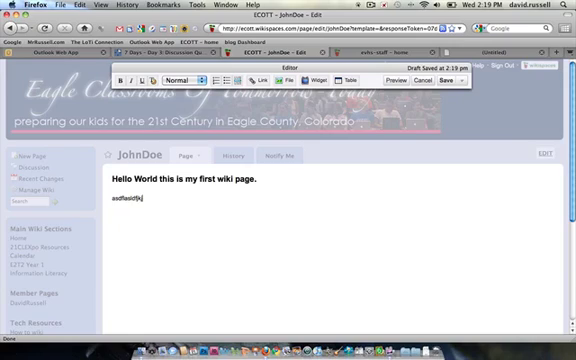
key("backspace")
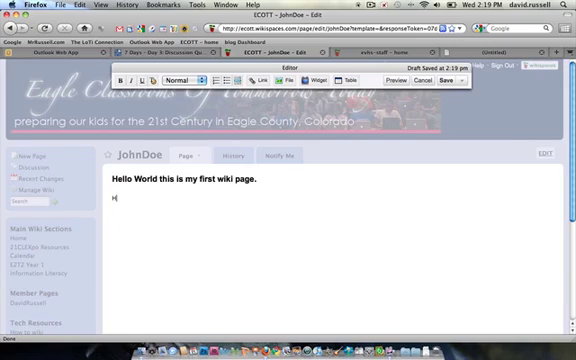
type("Here is some")
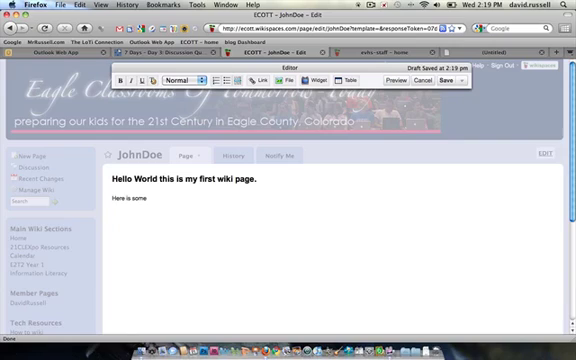
type("te")
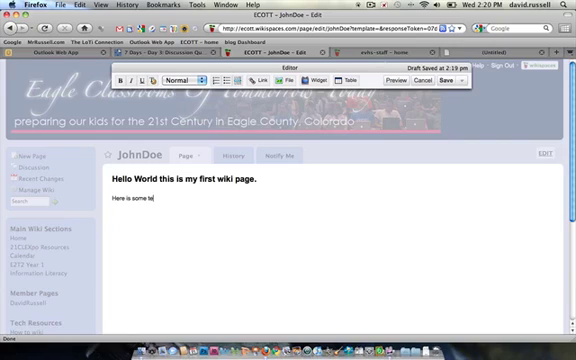
type("xt.")
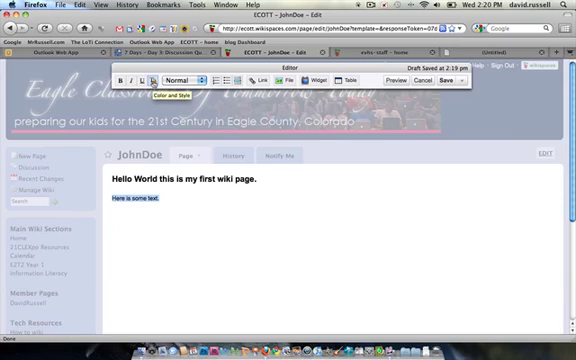
Pick Comic Sans MS and blue text, leaving strike-through off, then view advanced style options
left_click(175, 96)
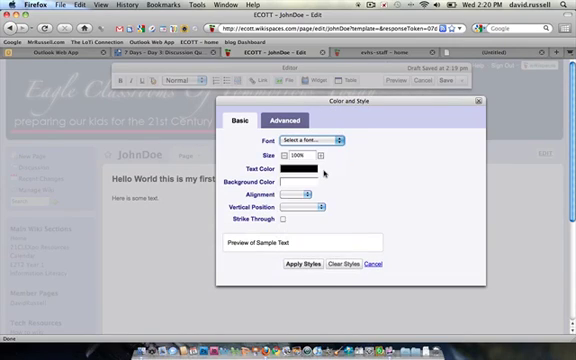
left_click(318, 138)
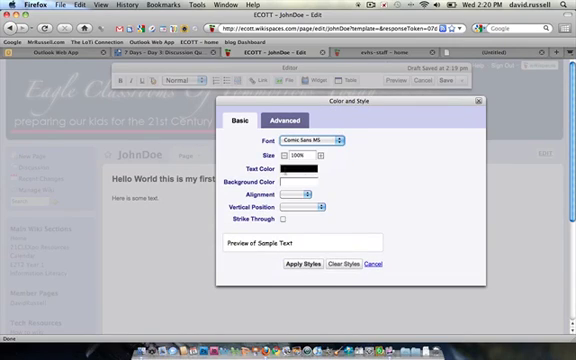
left_click(313, 174)
type("#0000FF")
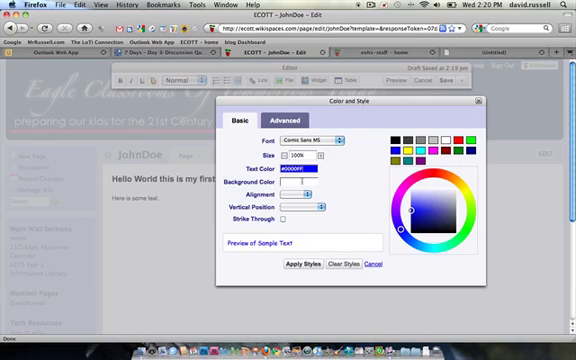
left_click(308, 195)
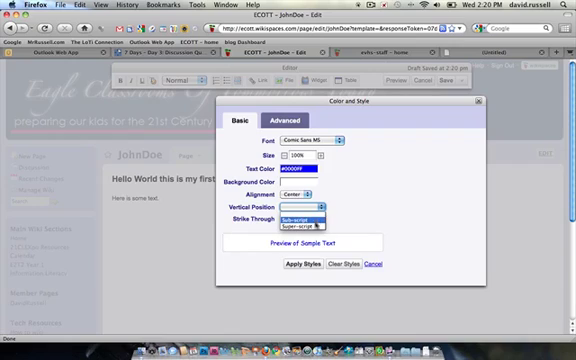
left_click(298, 210)
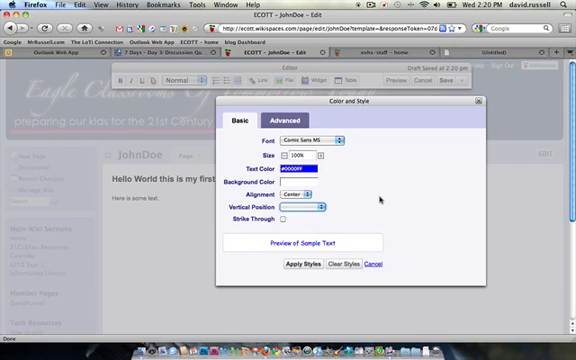
left_click(284, 219)
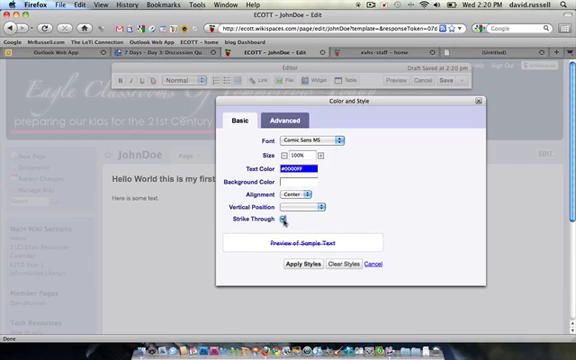
left_click(288, 217)
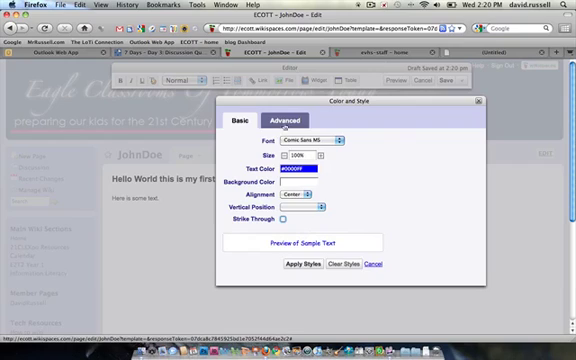
left_click(294, 116)
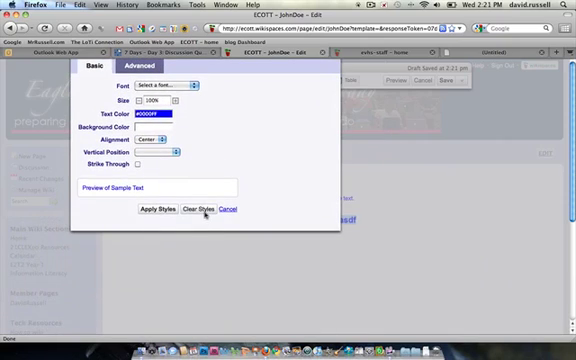
Reset the Color and Style choices to defaults with Clear Styles
left_click(228, 209)
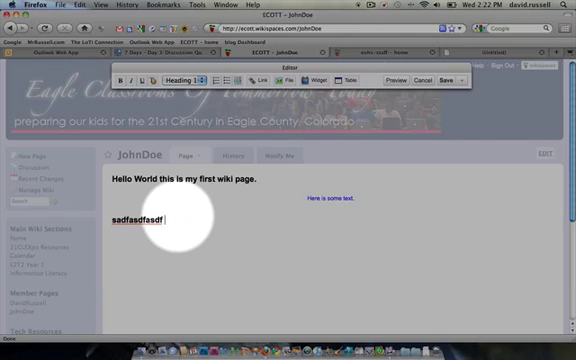
Type 'asdf asdf asdf' on the heading line below the centered text
type("asdf asdf asdf")
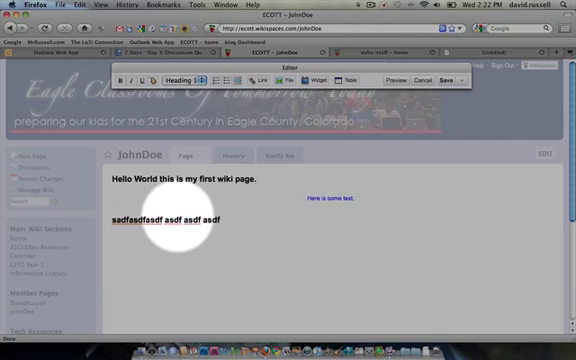